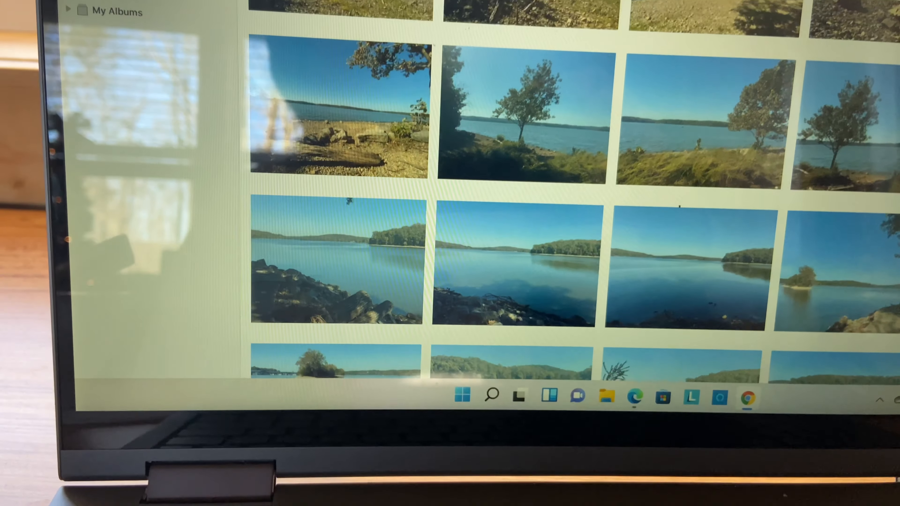
- Scroll the Moments view from the Oct 20 Lake Barkley photos to the Oct 12 Marblehead Lighthouse moment
scroll("up", 3)
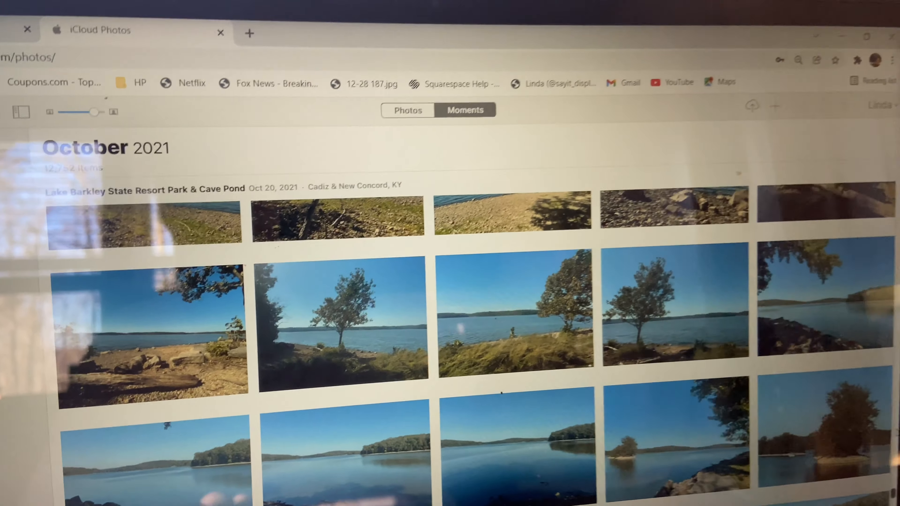
scroll("up", 3)
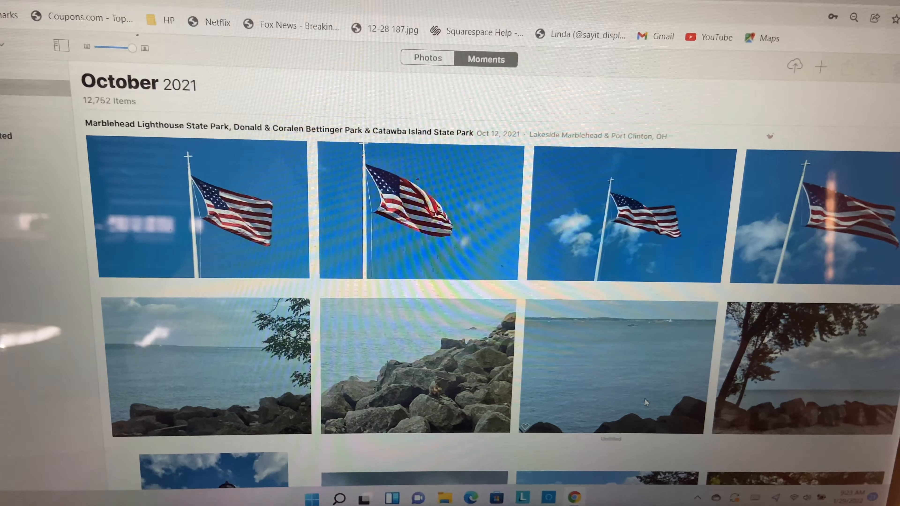
- Scroll to the Oct 1, 2021 Hopkinsville moment showing the tiny house on the highway
scroll("up", 3)
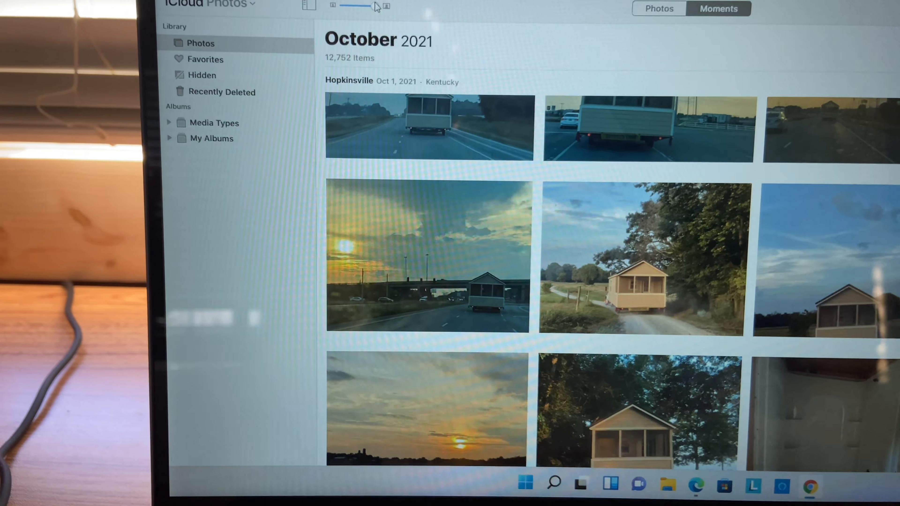
- Scroll past the Hopkinsville tiny-house photos into September 2021 with the Sep 23–24 screenshots
scroll("down", 3)
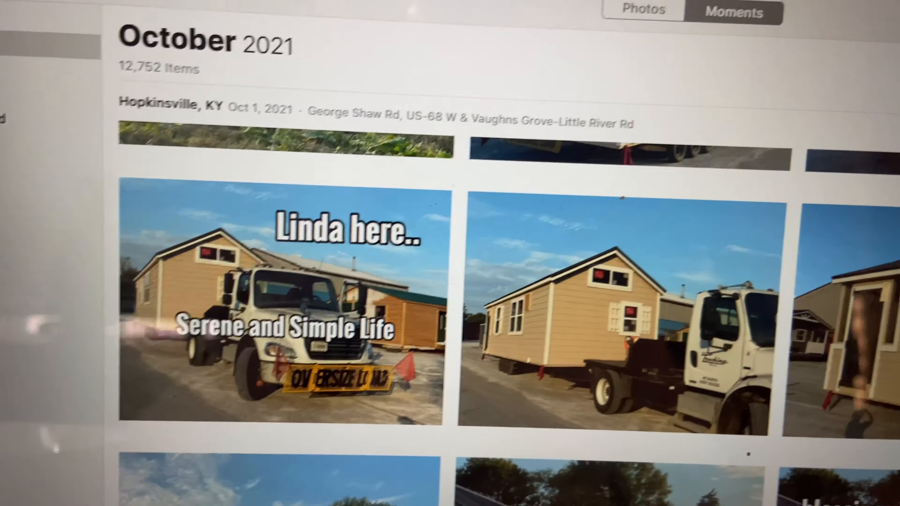
scroll("down", 3)
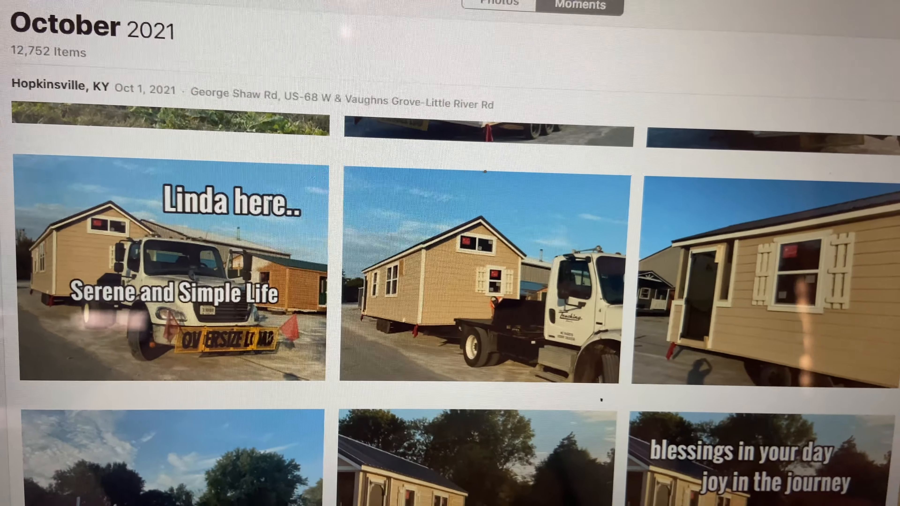
scroll("down", 3)
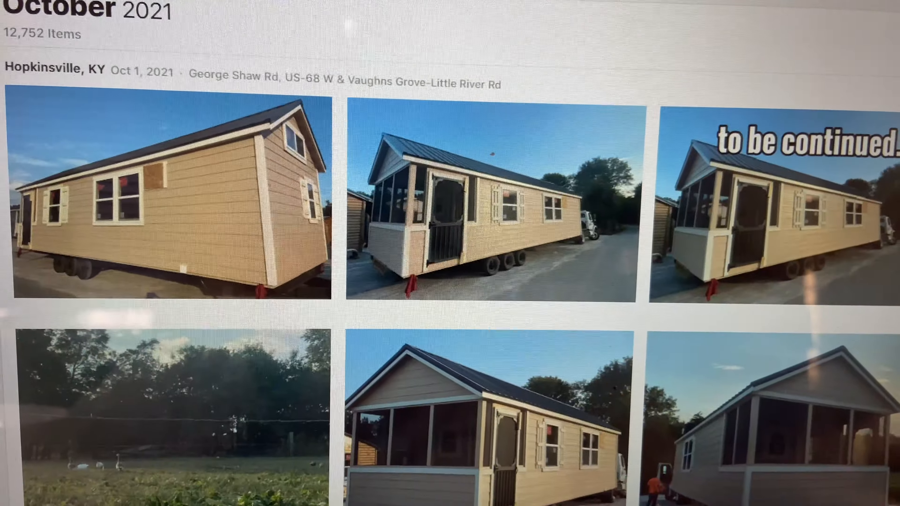
scroll("up", 3)
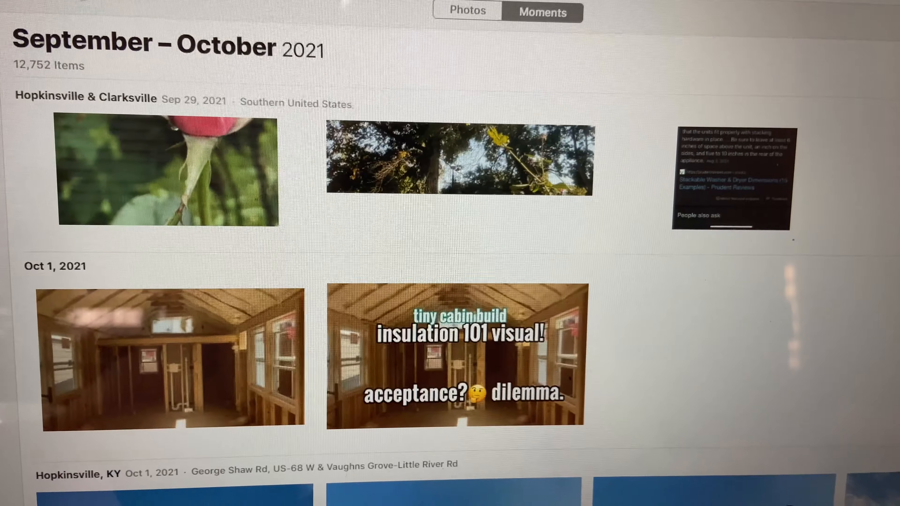
scroll("down", 3)
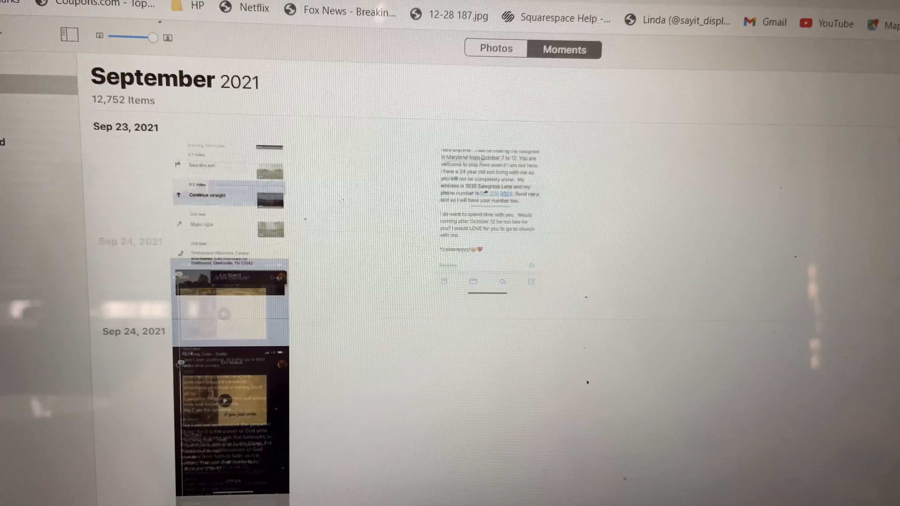
- Scroll through the September cabin-build and Franklin shop moments to the August I-25 S night highway shots
left_click(495, 48)
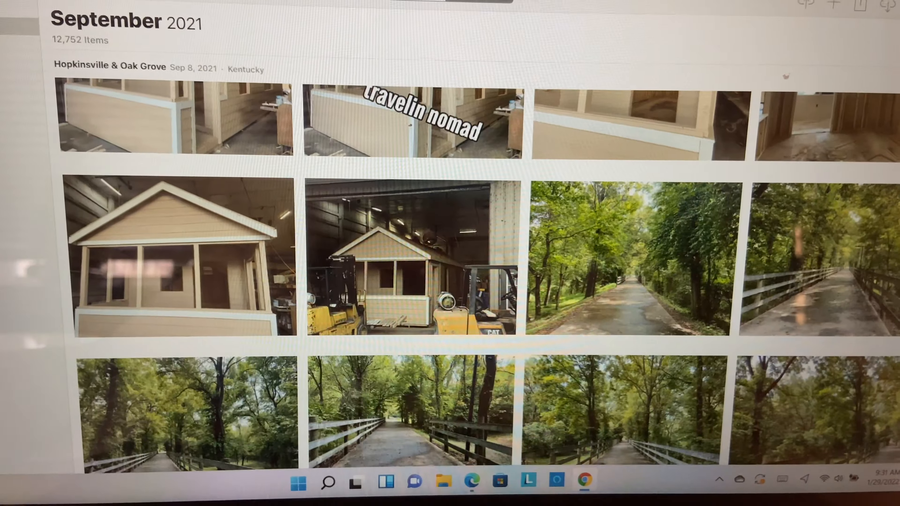
scroll("up", 3)
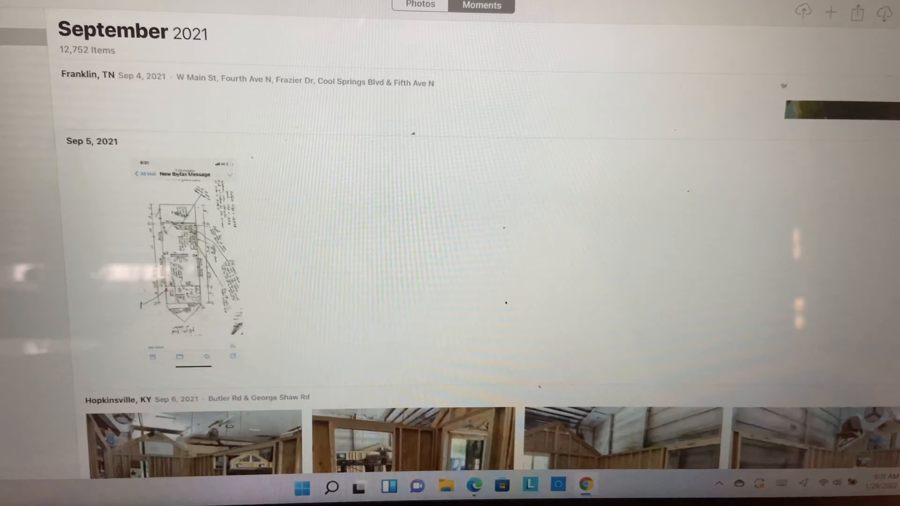
scroll("up", 3)
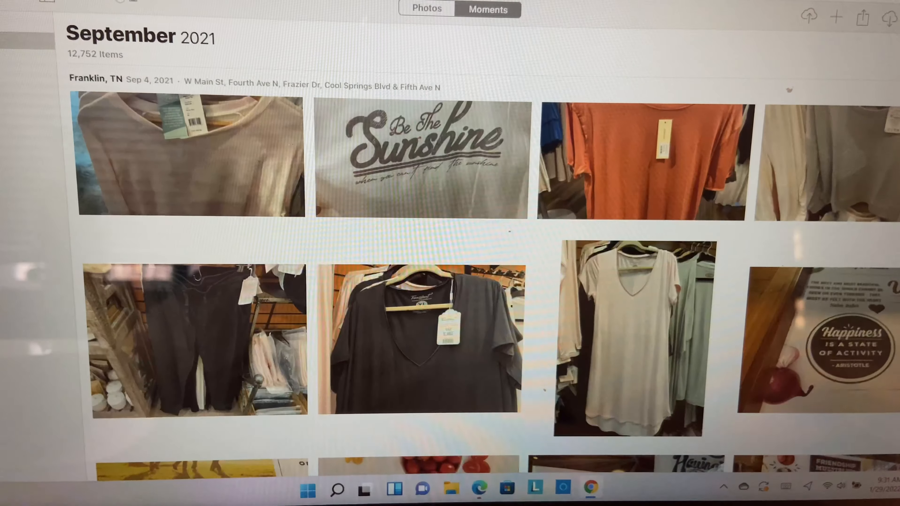
scroll("up", 3)
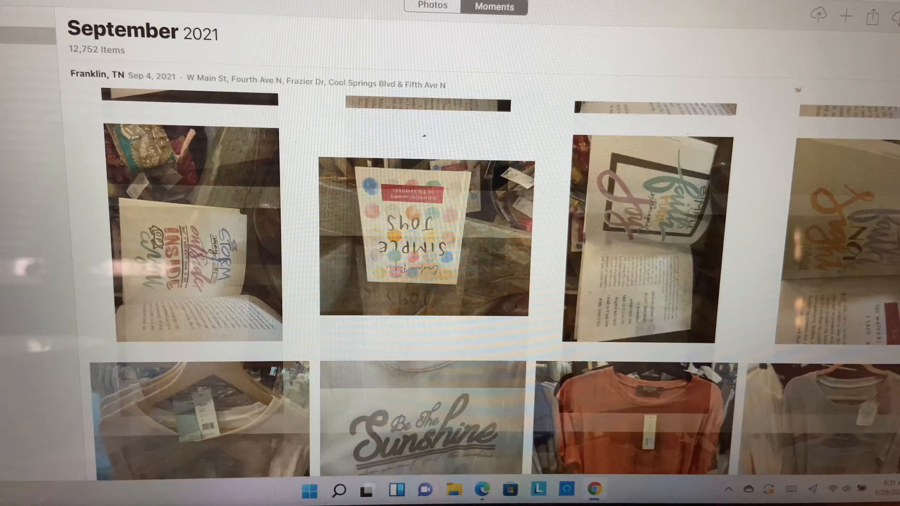
scroll("down", 3)
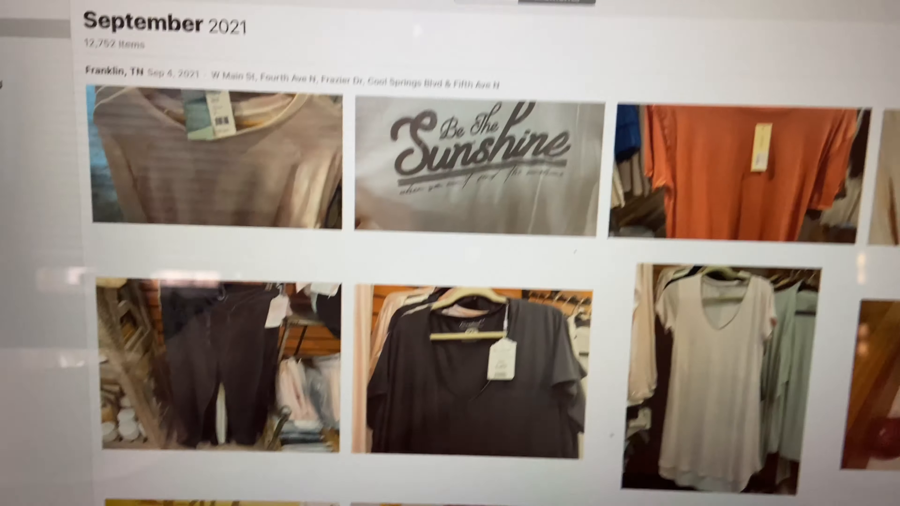
scroll("down", 3)
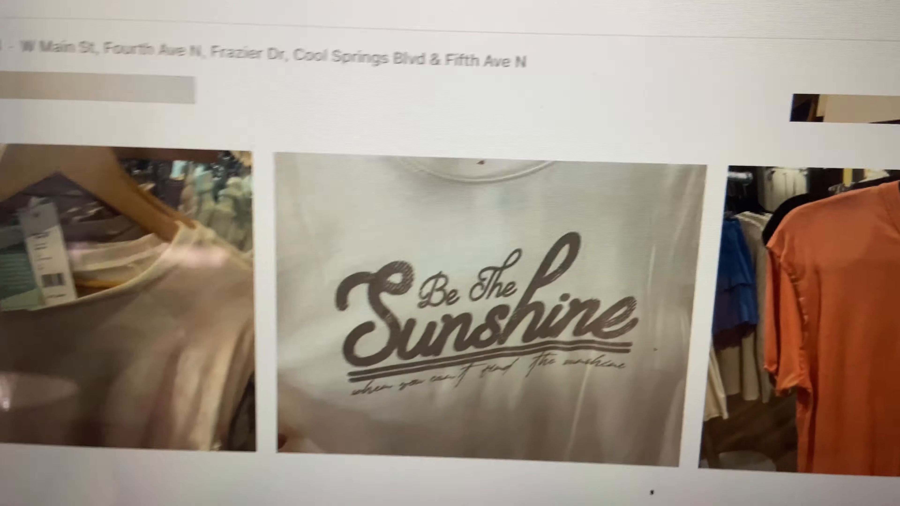
scroll("down", 3)
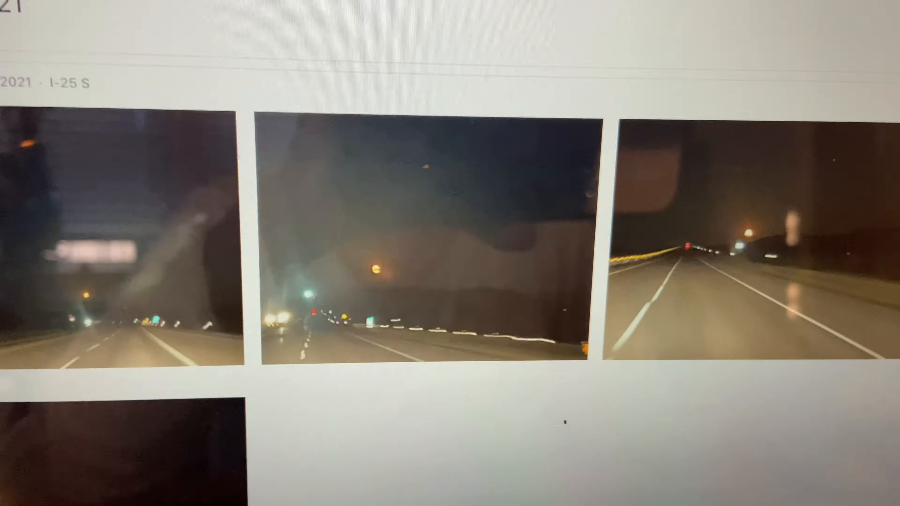
- Scroll past the Douglas, WY night shots and route screenshots to the Aug 24 Shoshoni, WY desert sunset photos
scroll("up", 3)
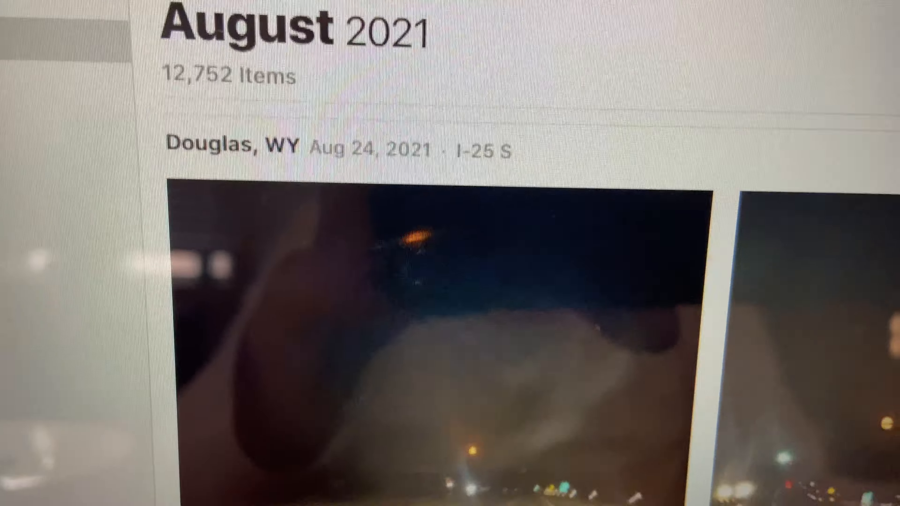
scroll("down", 3)
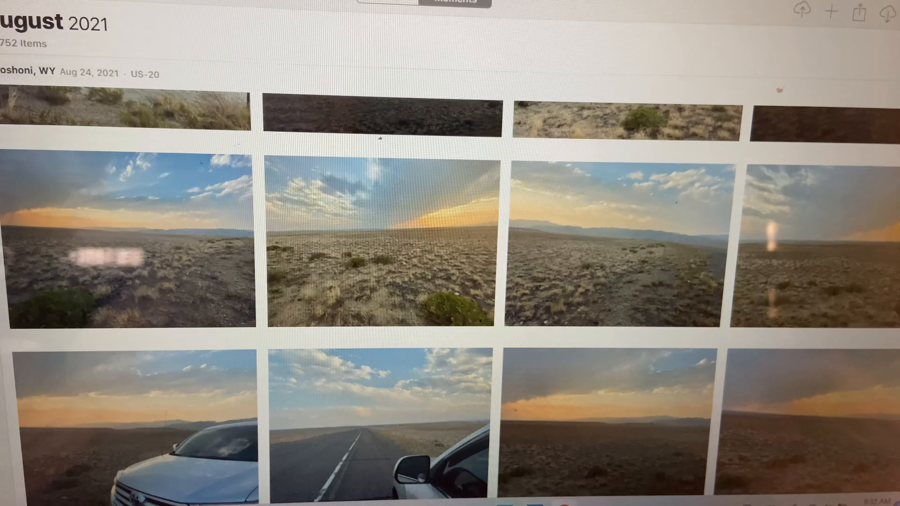
scroll("down", 3)
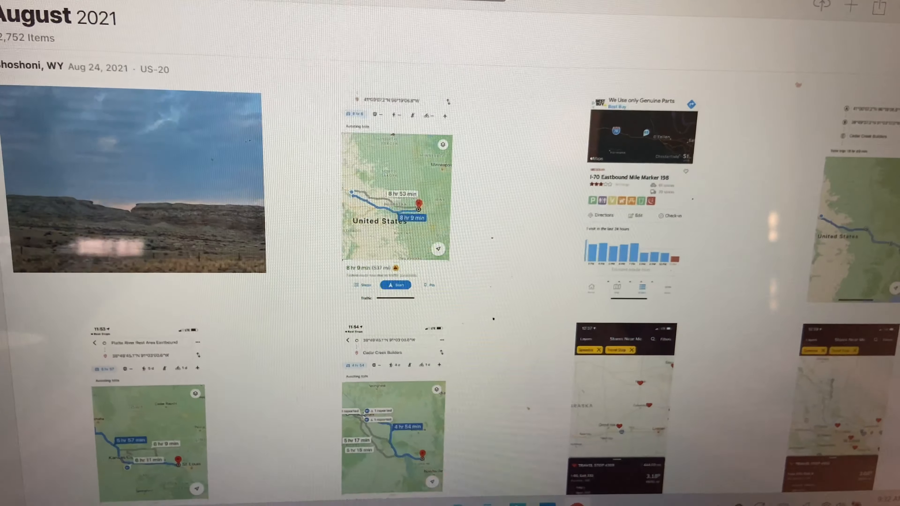
scroll("down", 3)
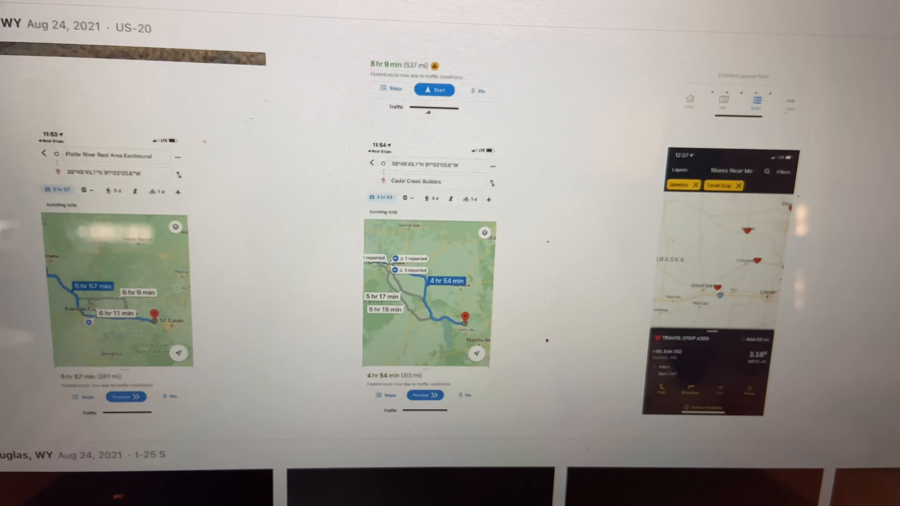
scroll("up", 3)
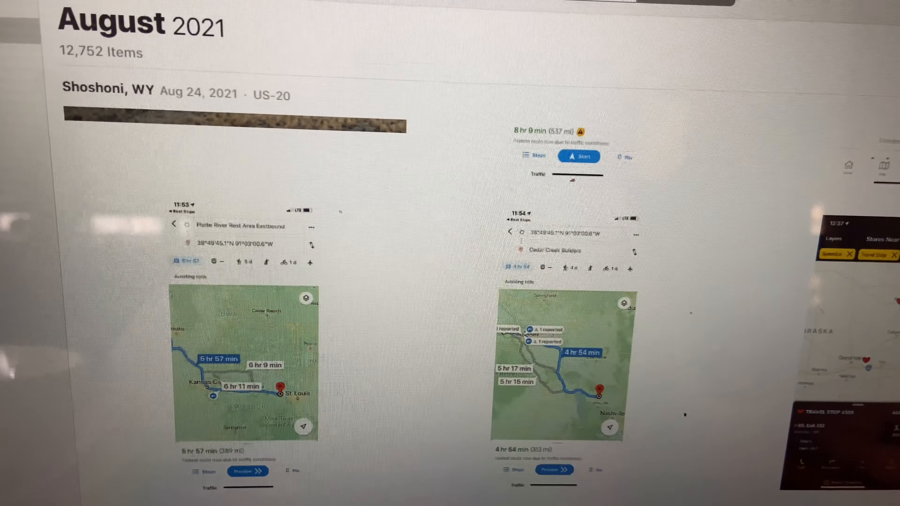
scroll("down", 3)
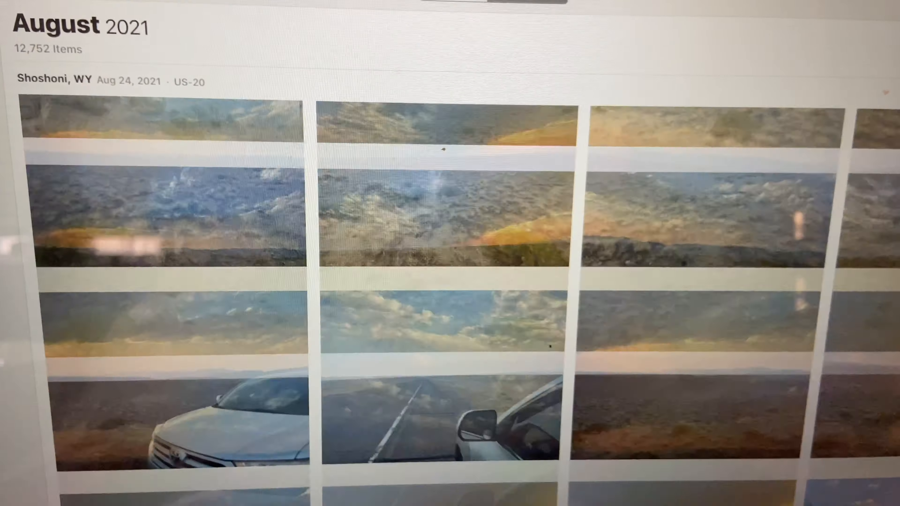
- Scroll through the Shoshoni moment to the Aug 24 Powell & Meeteetse green hills and red-rock landscapes
scroll("down", 3)
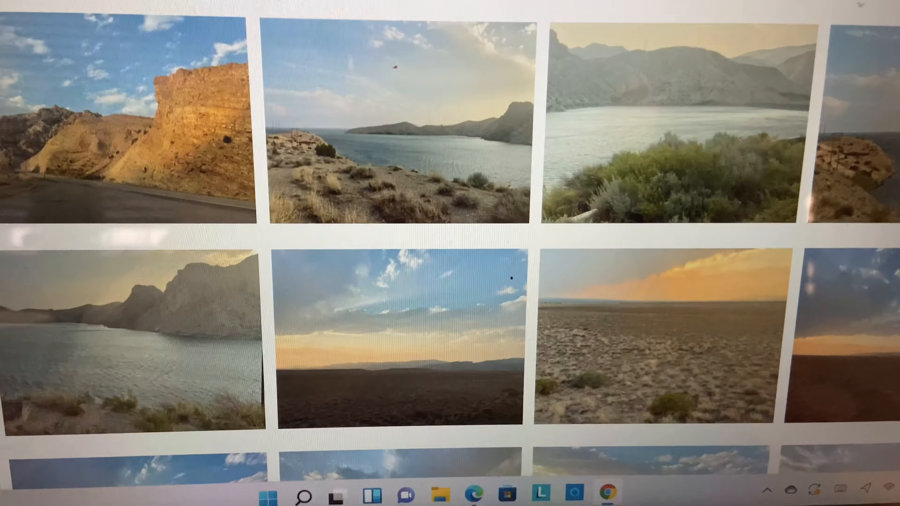
scroll("up", 3)
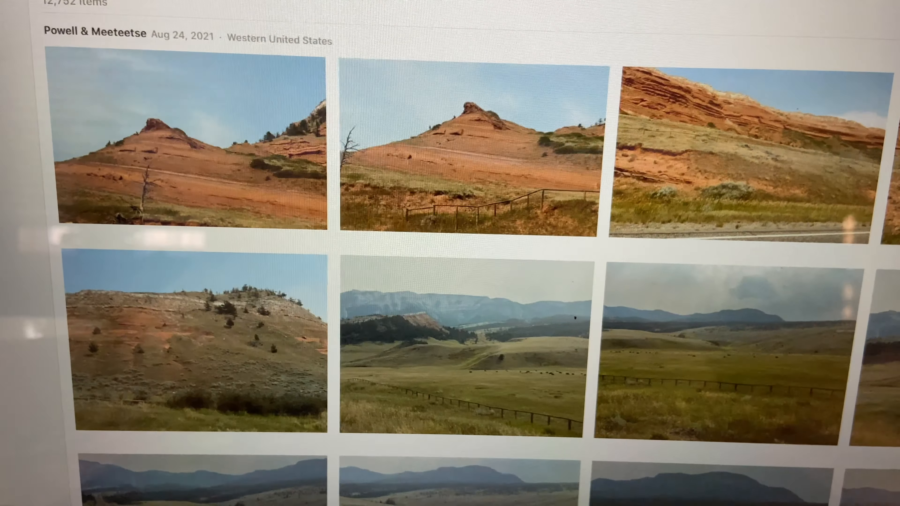
scroll("down", 3)
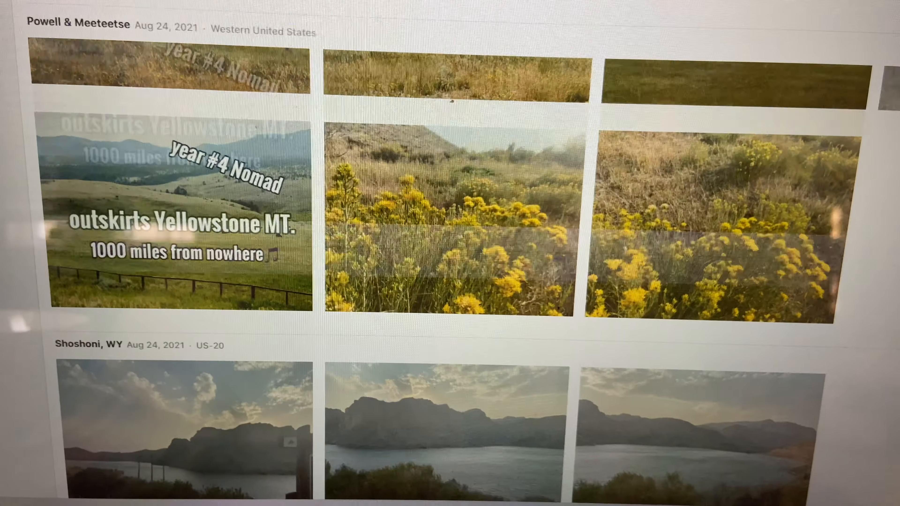
scroll("down", 3)
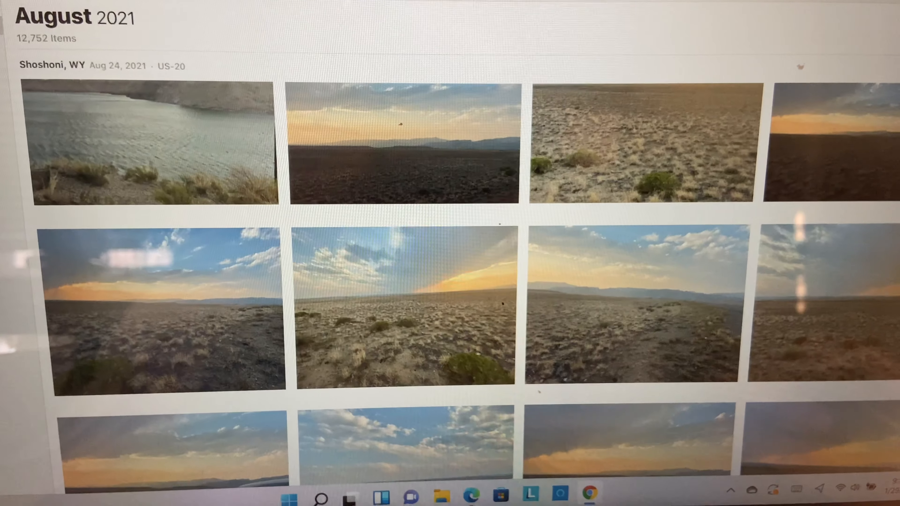
scroll("up", 3)
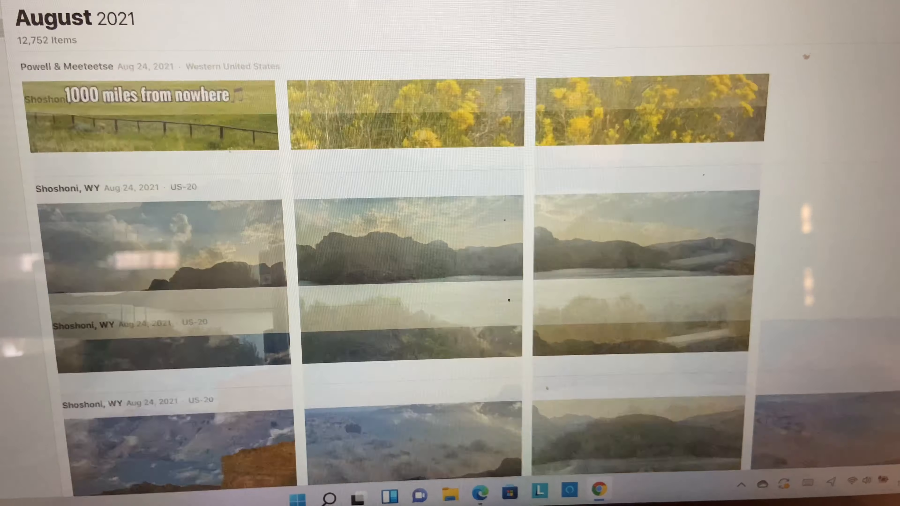
scroll("up", 3)
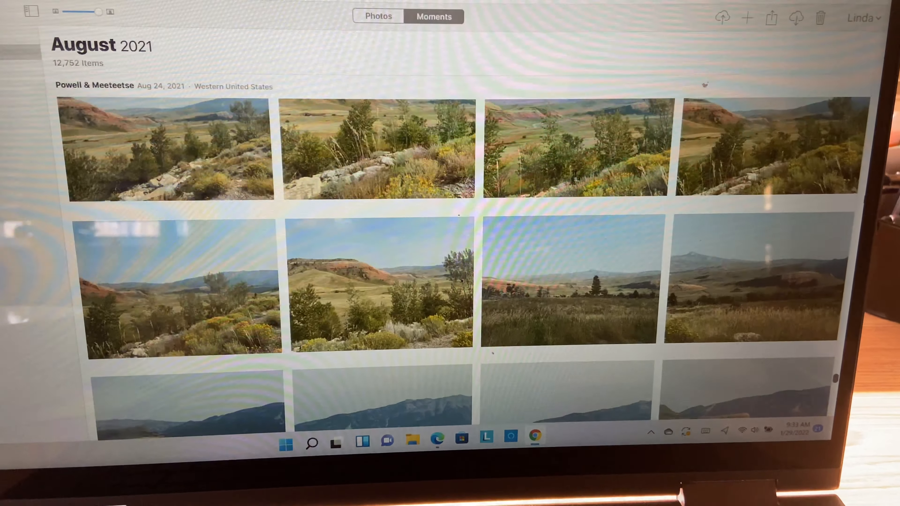
scroll("down", 3)
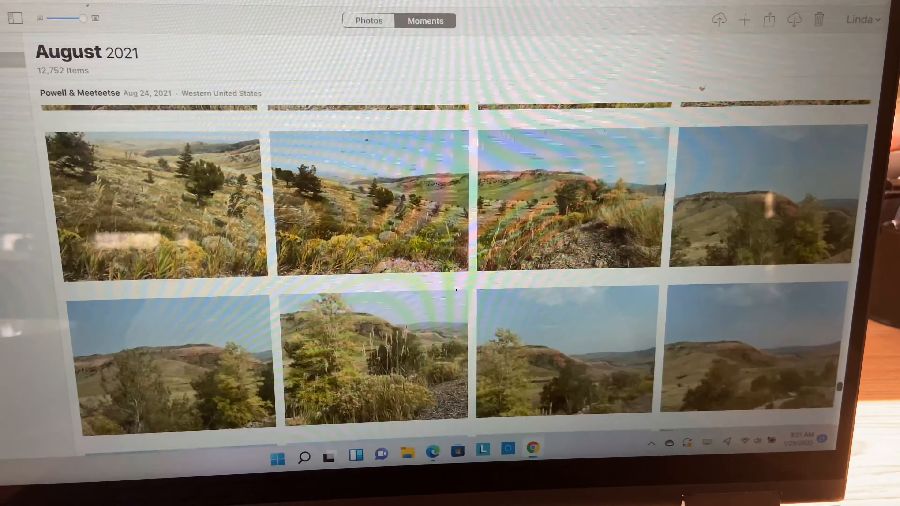